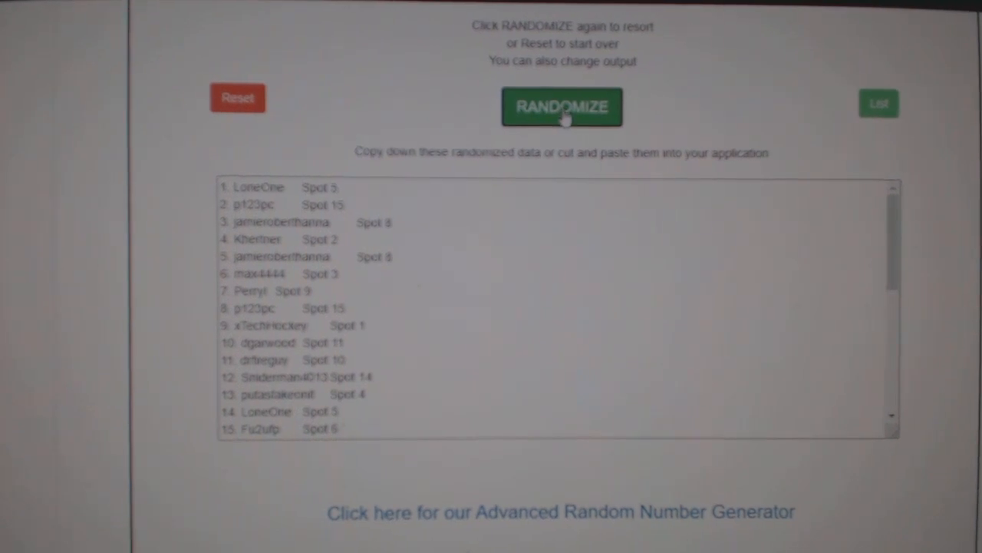
- Reshuffle the participant-and-spot list, then randomize the hockey team names list
left_click(561, 108)
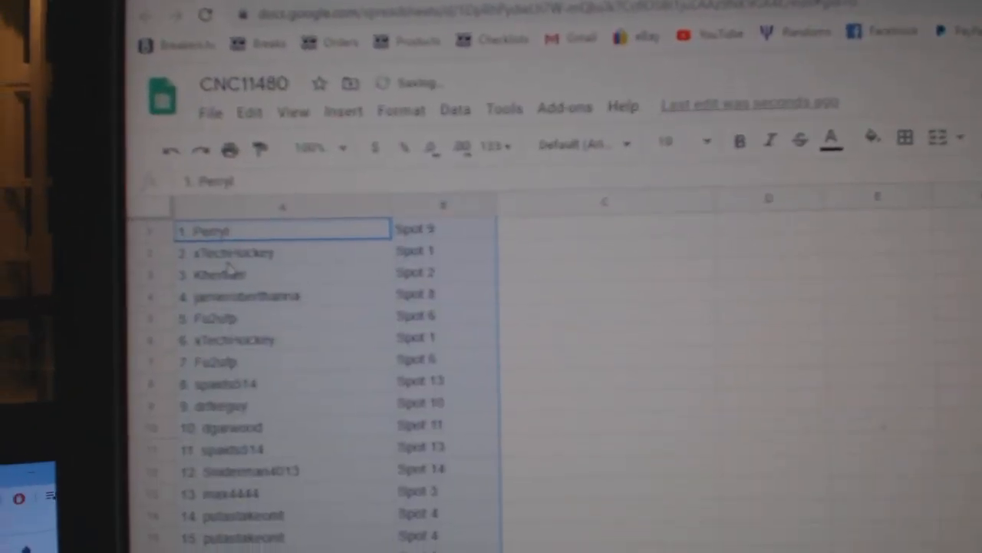
left_click(514, 156)
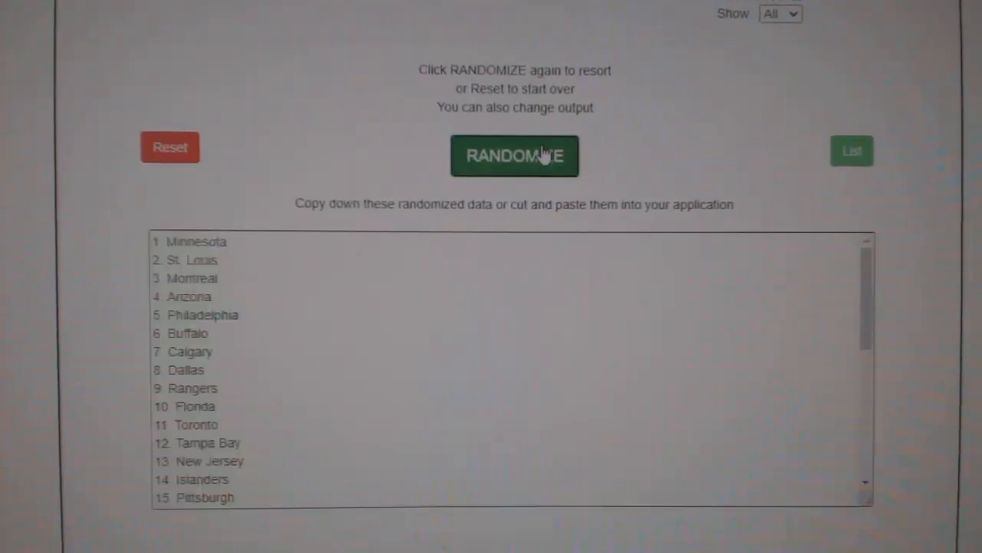
- Randomize the hockey team names once more for a fresh order
left_click(514, 156)
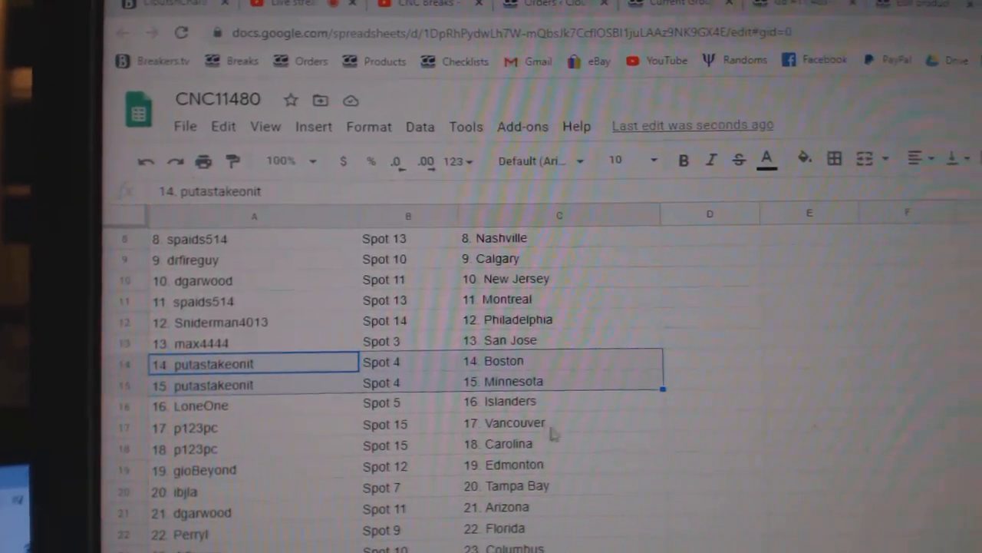
- Scroll down the sheet to check team pairings past row 29 (Detroit, Los Angeles, Dallas)
scroll("down", 3)
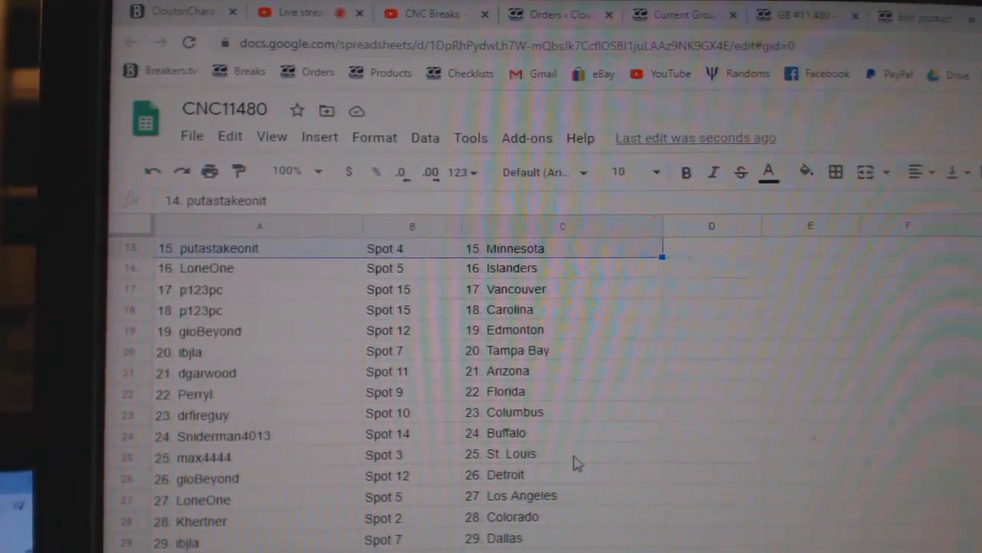